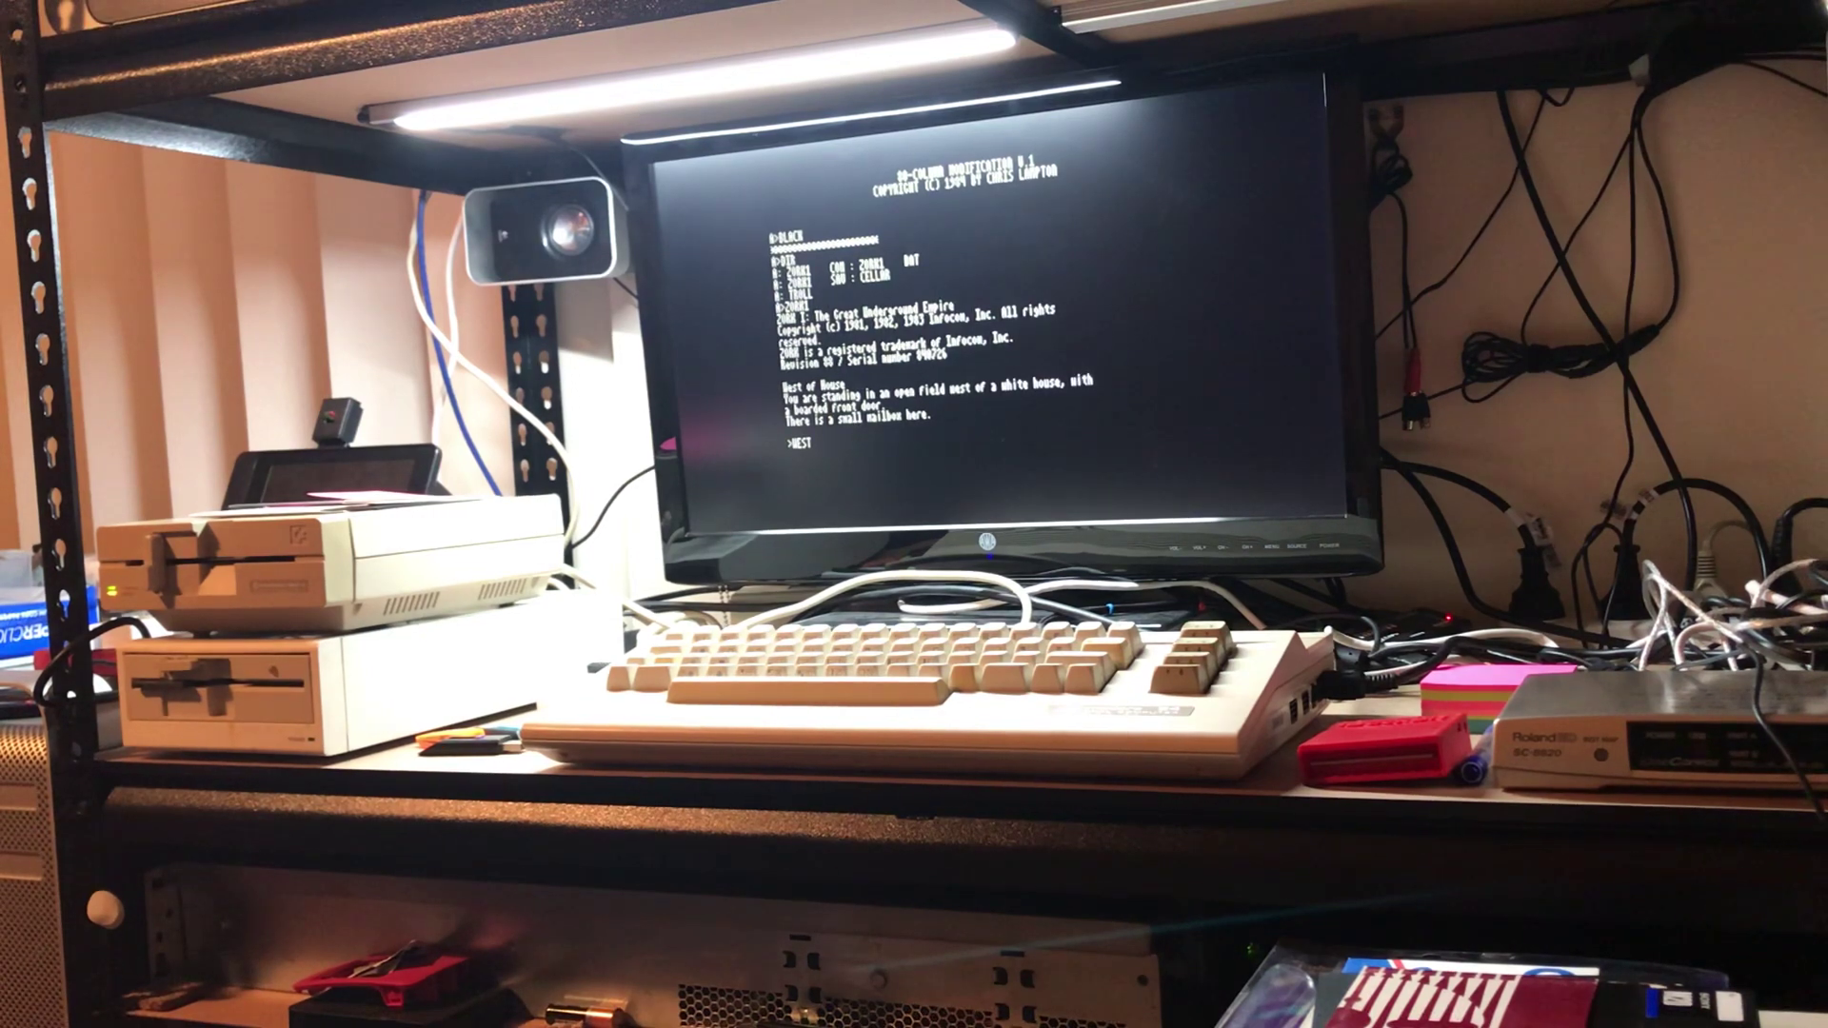
# Submit WEST to leave the open field and reach the Forest
pyautogui.press('Return')
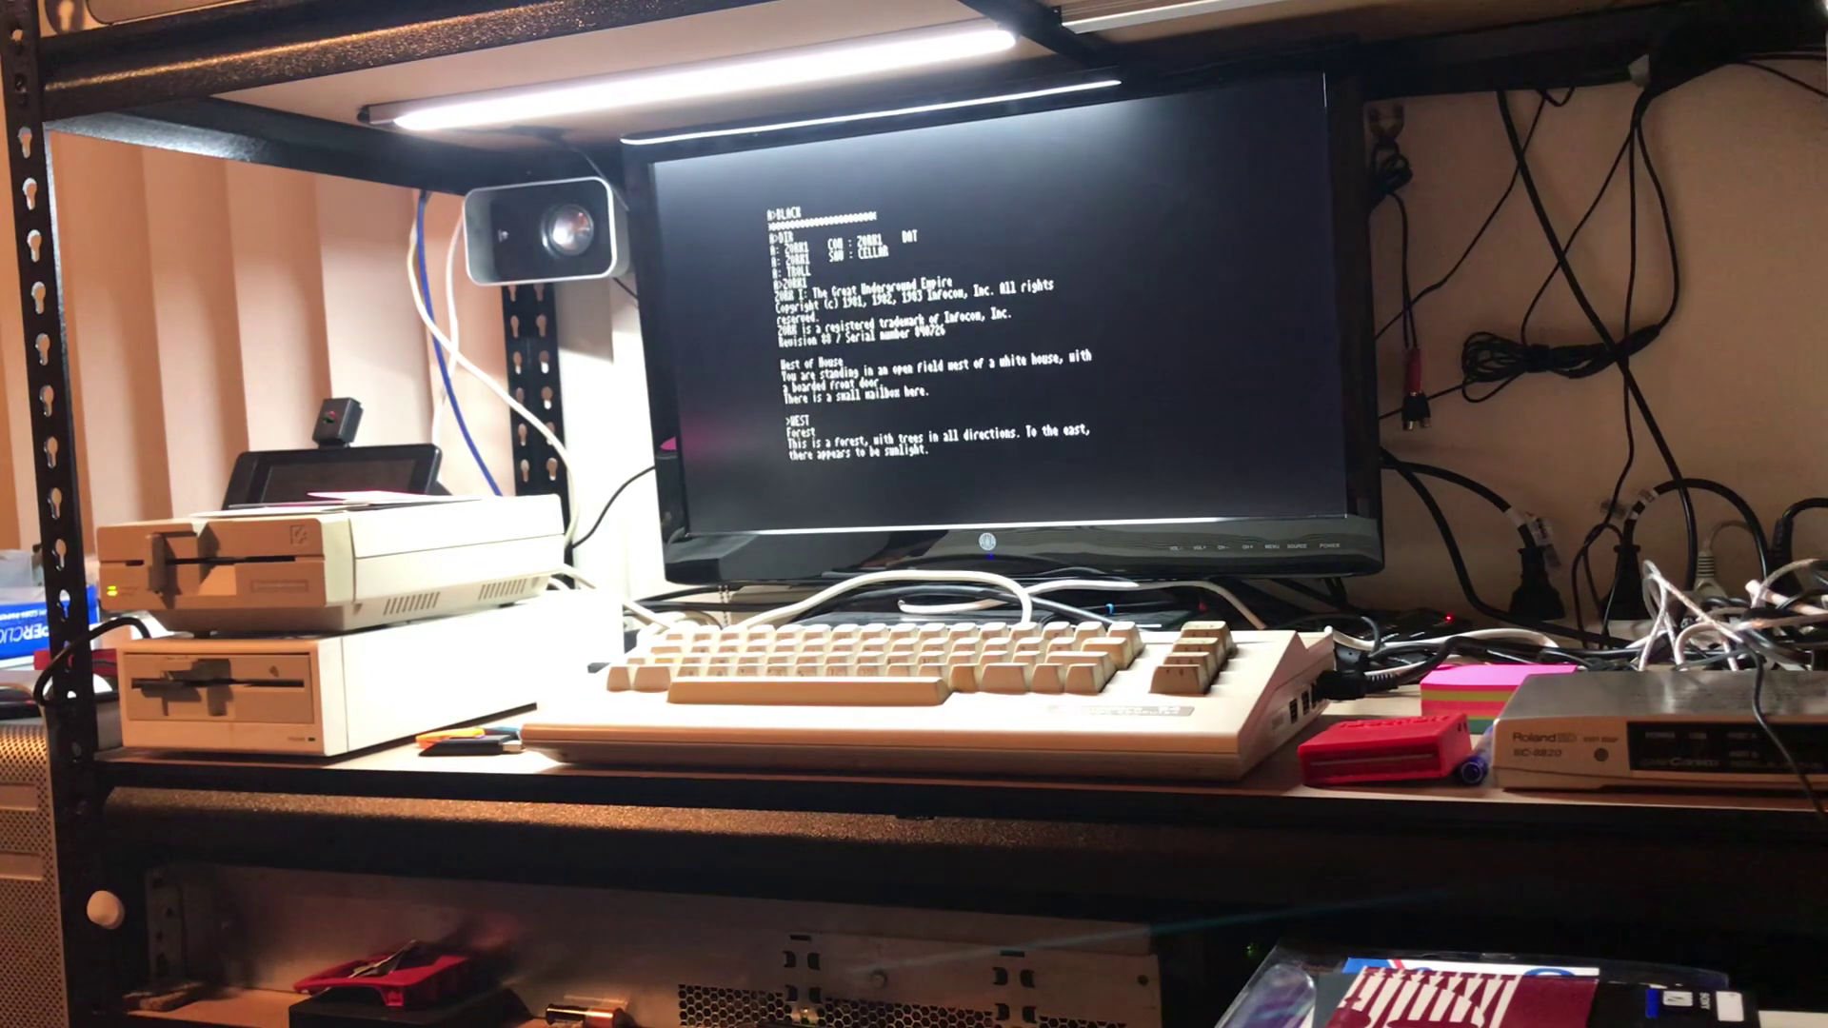